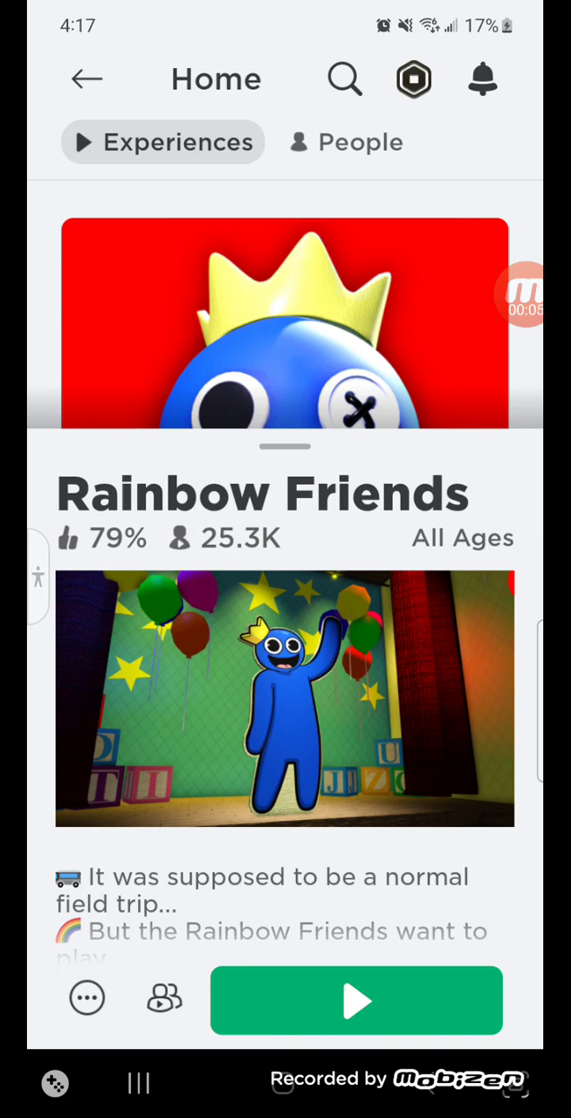
Join the Rainbow Friends game from its page using the green Play button
click(356, 999)
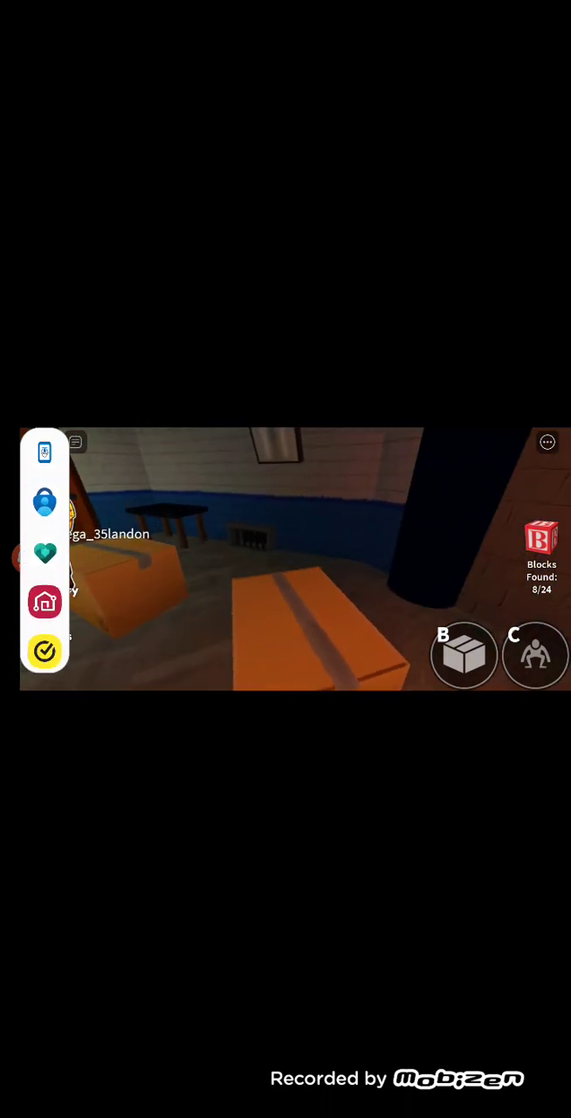
Expand the side menu to reveal the Shop, Inventory and Settings options
click(45, 450)
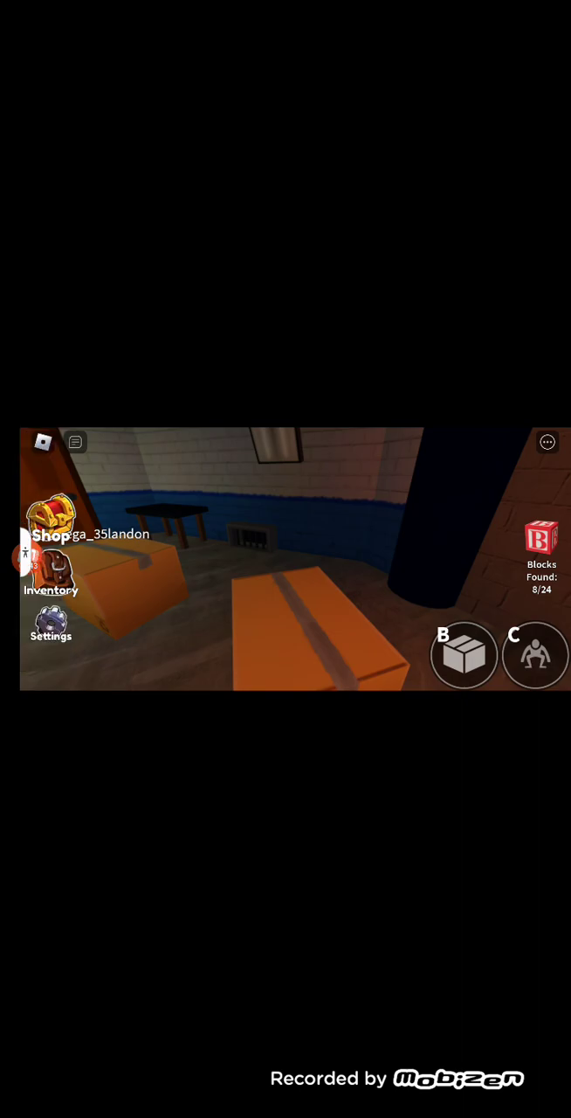